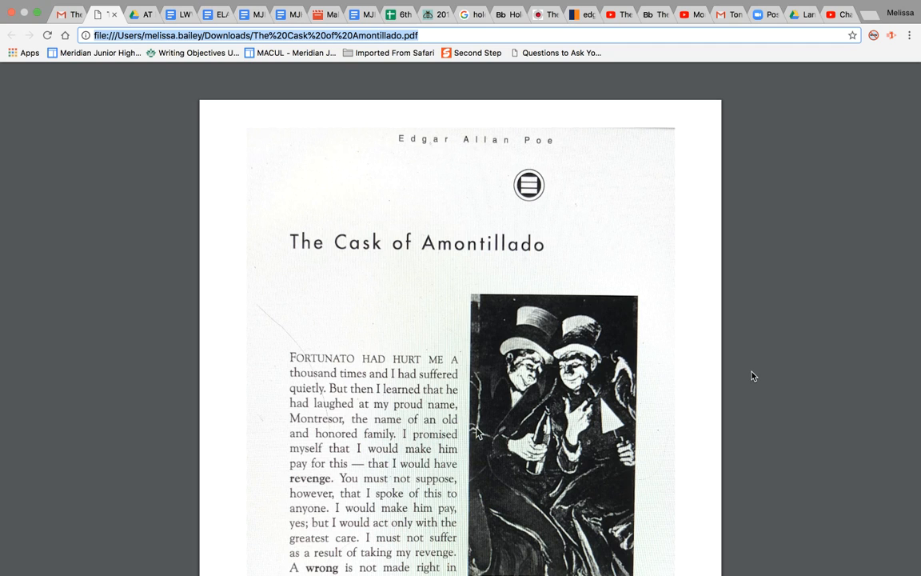
mouse_move(752, 392)
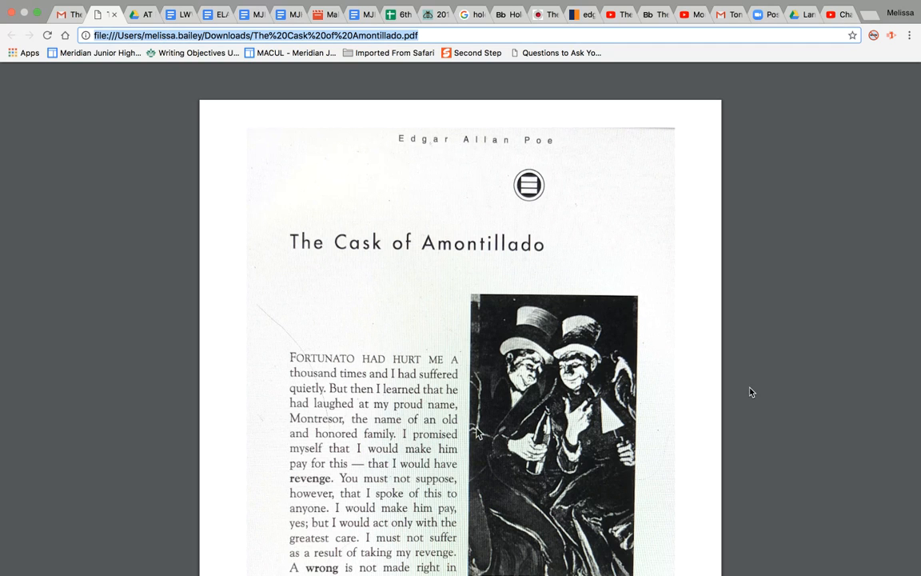
scroll(down, 3)
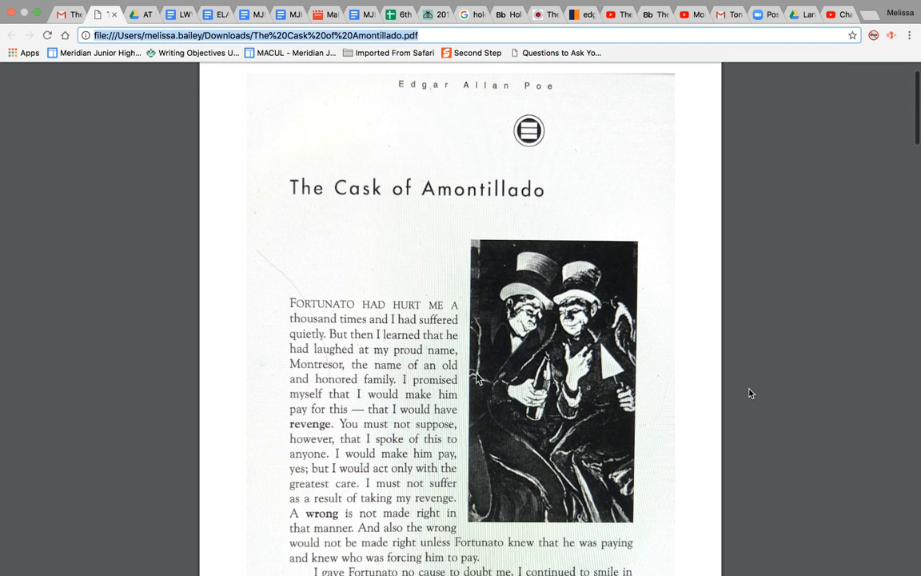
scroll(down, 3)
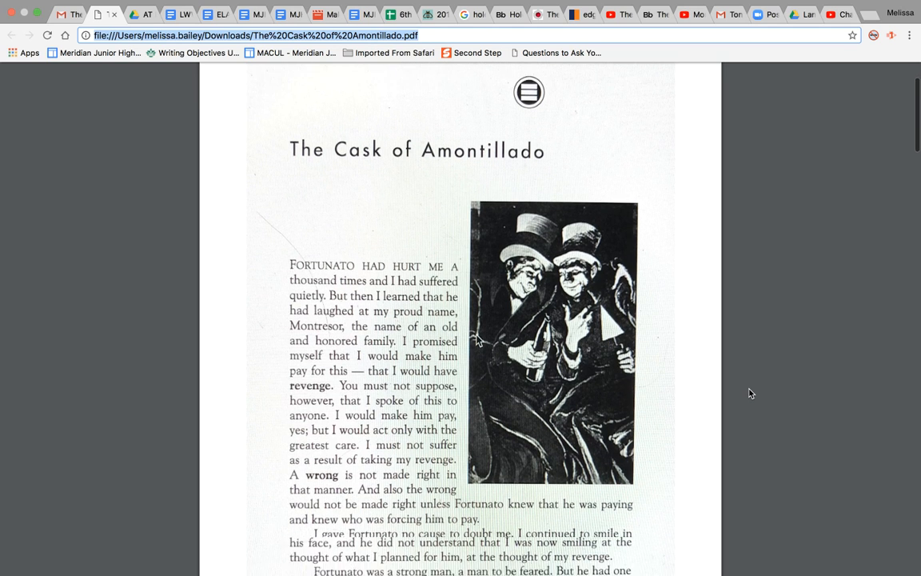
scroll(down, 3)
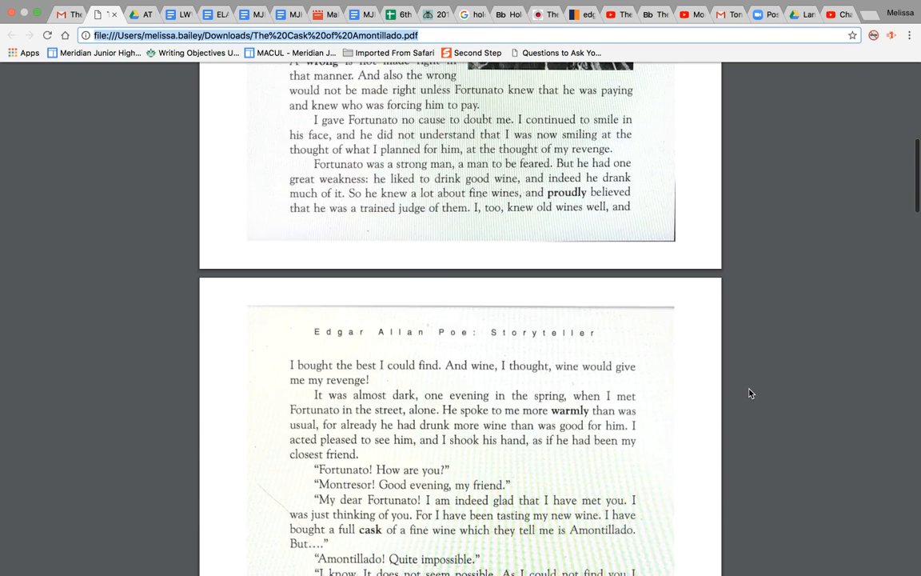
scroll(down, 3)
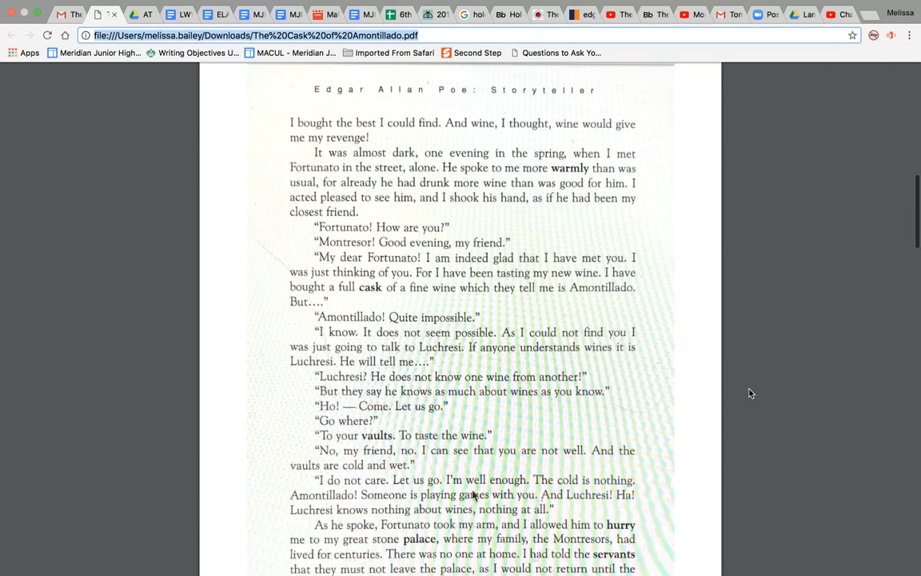
scroll(down, 3)
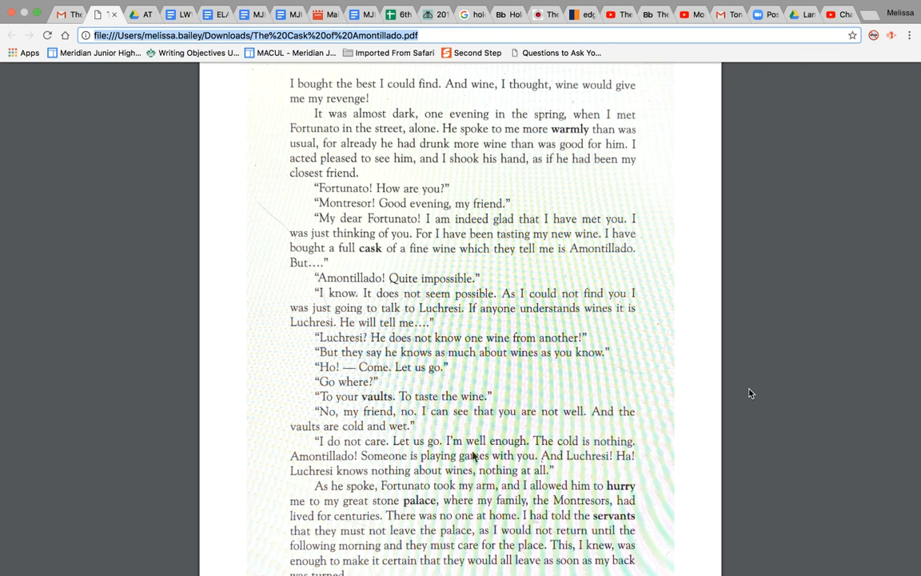
mouse_move(869, 390)
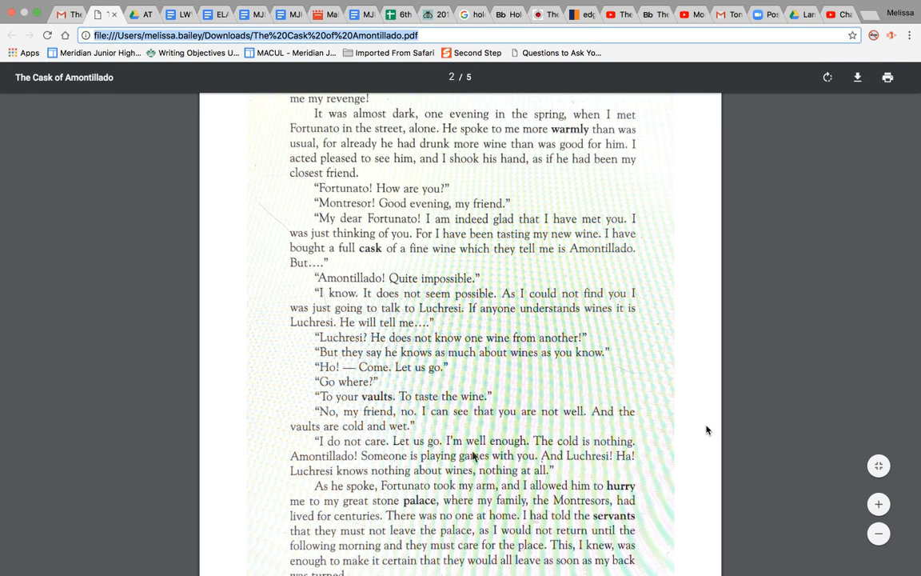
scroll(down, 3)
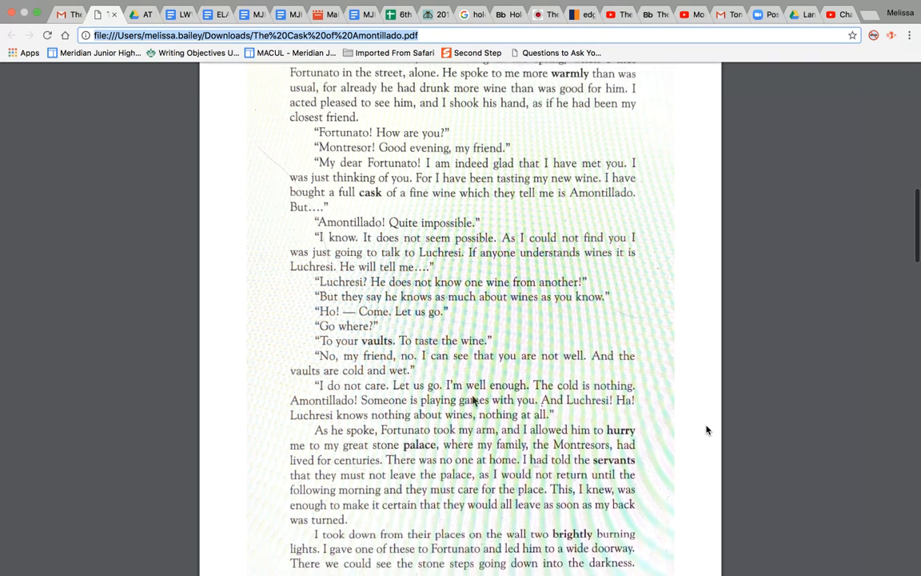
scroll(down, 3)
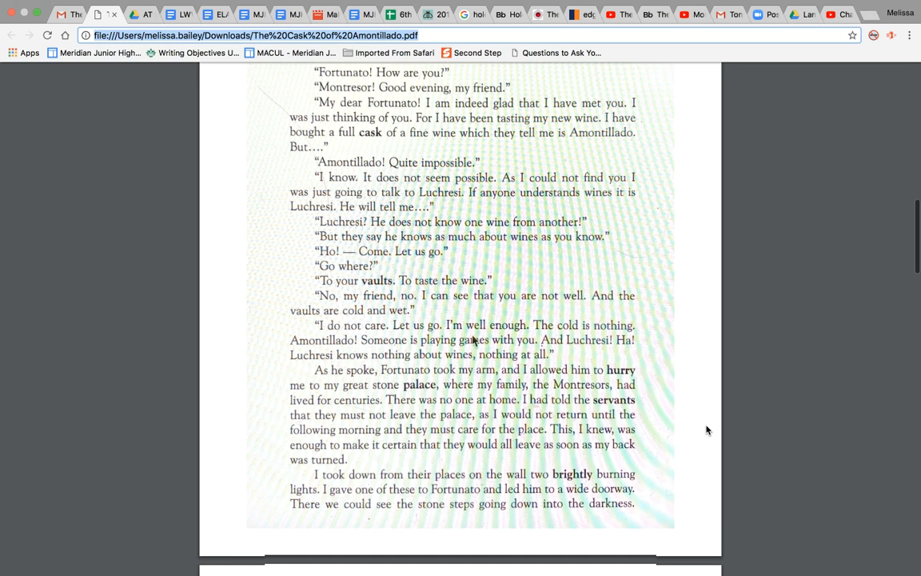
scroll(down, 3)
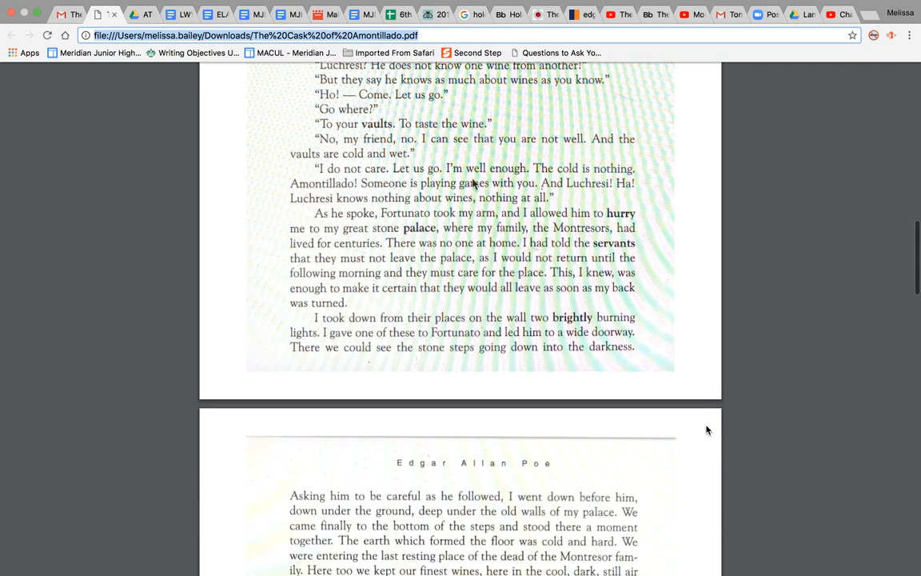
scroll(down, 3)
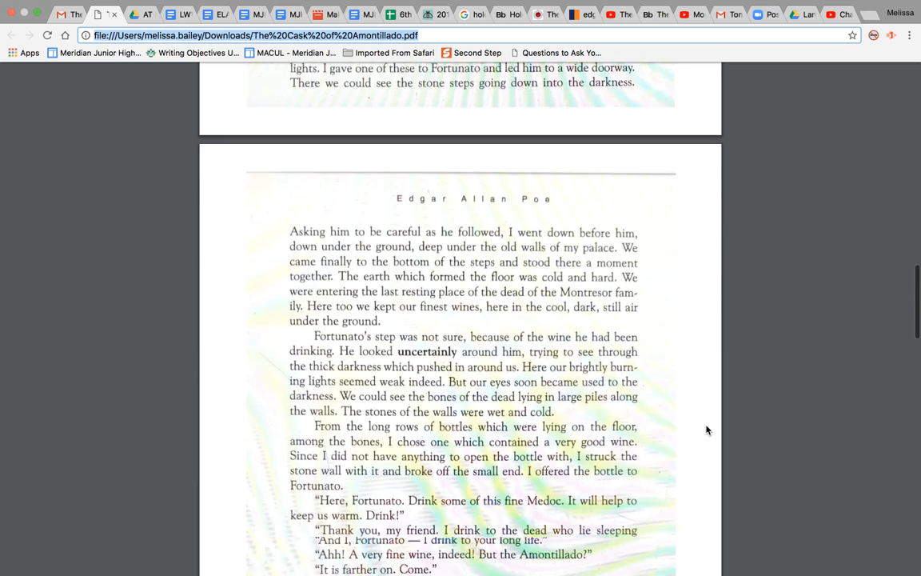
scroll(down, 3)
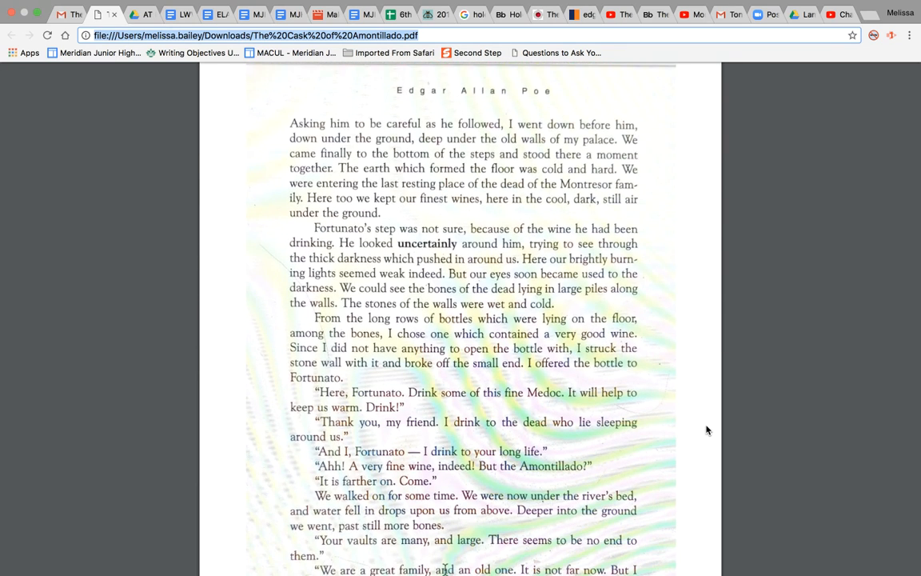